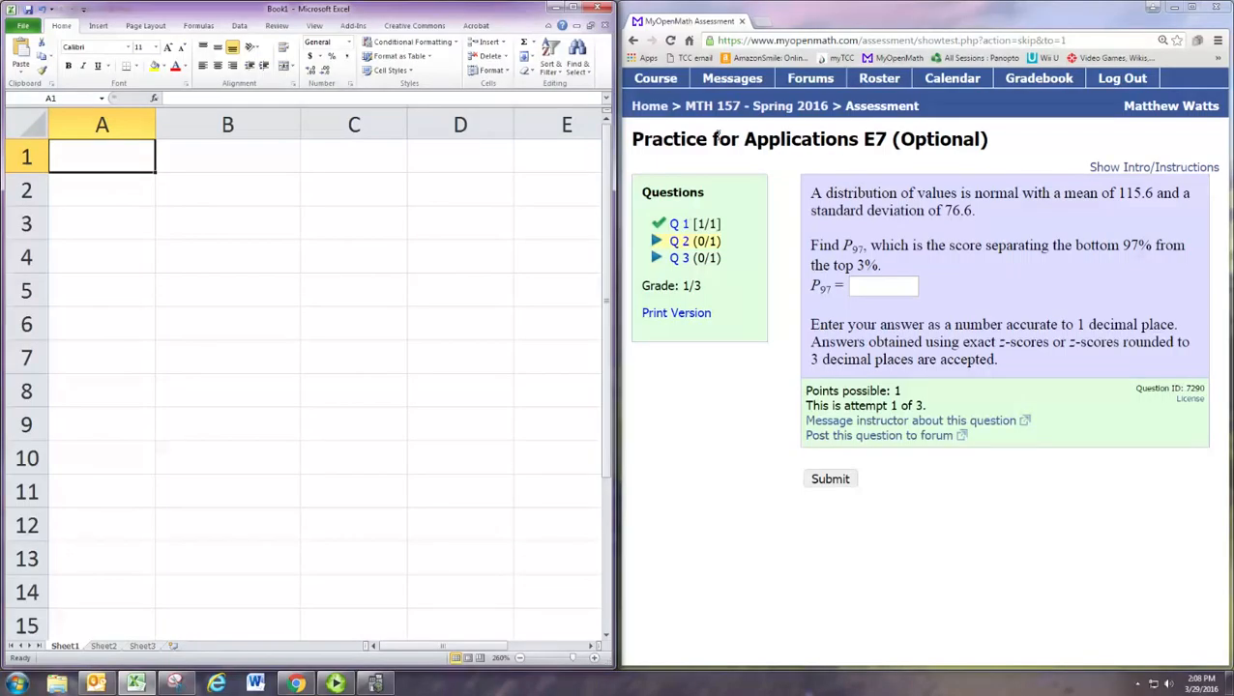
pyautogui.moveTo(827, 209)
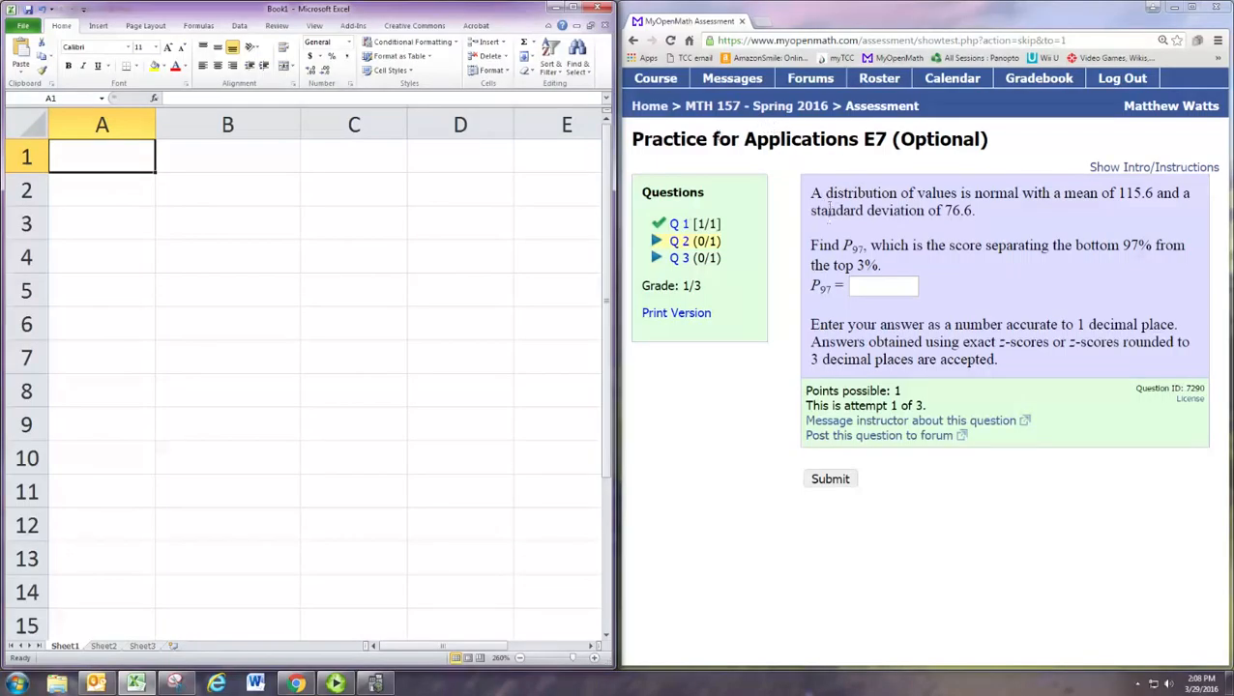
# Step: Review the P97 question on MyOpenMath before switching to Excel
pyautogui.moveTo(825, 193); pyautogui.dragTo(1017, 193)
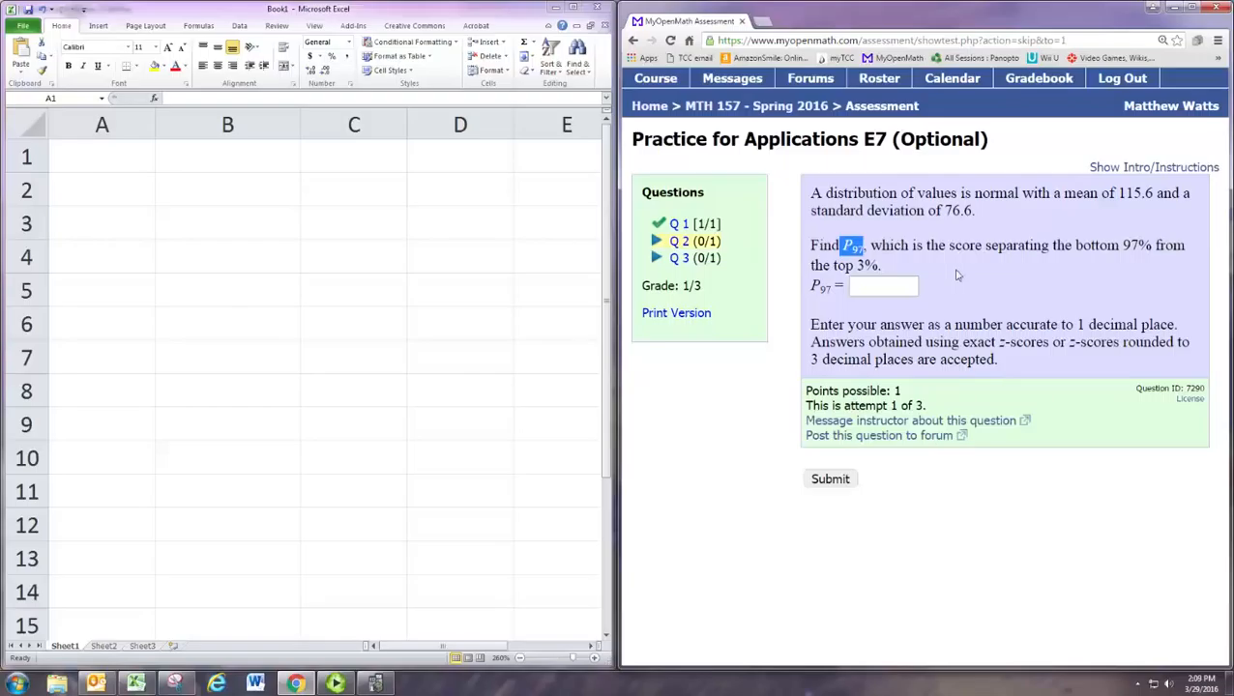
pyautogui.click(881, 286)
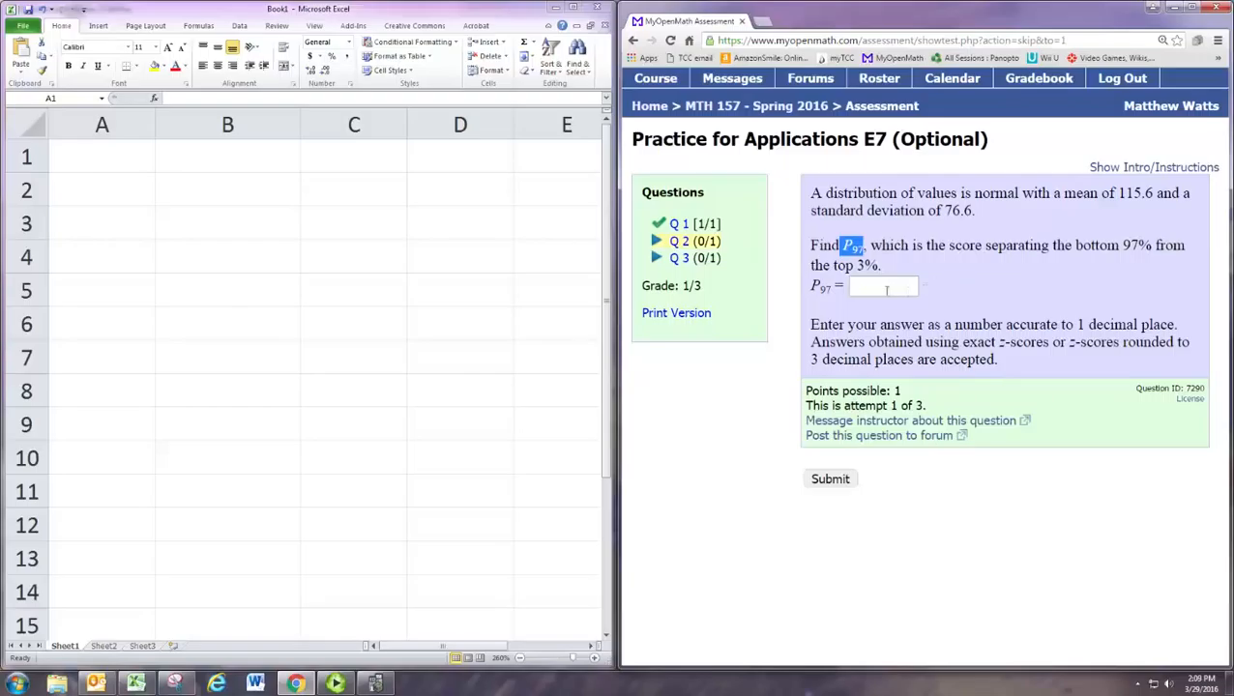
pyautogui.click(882, 286)
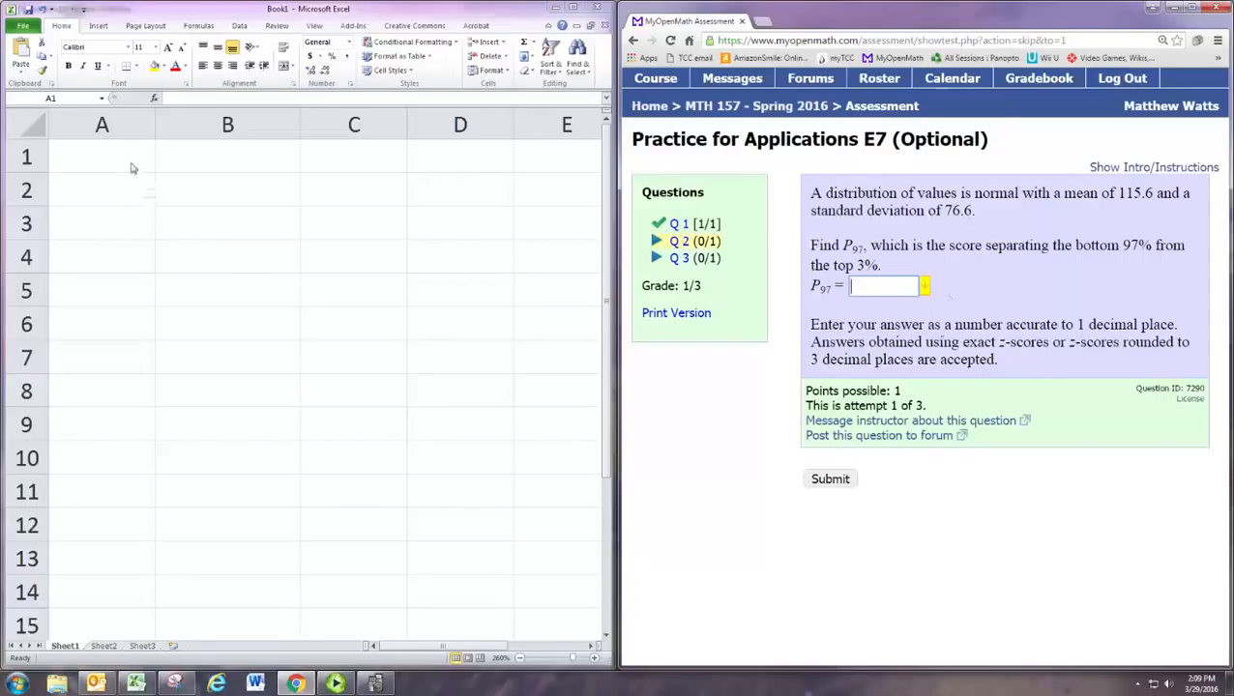
# Step: Enter =NORMINV(0.97,115.6,76.6) in cell A1, returning 259.6688
pyautogui.click(100, 155)
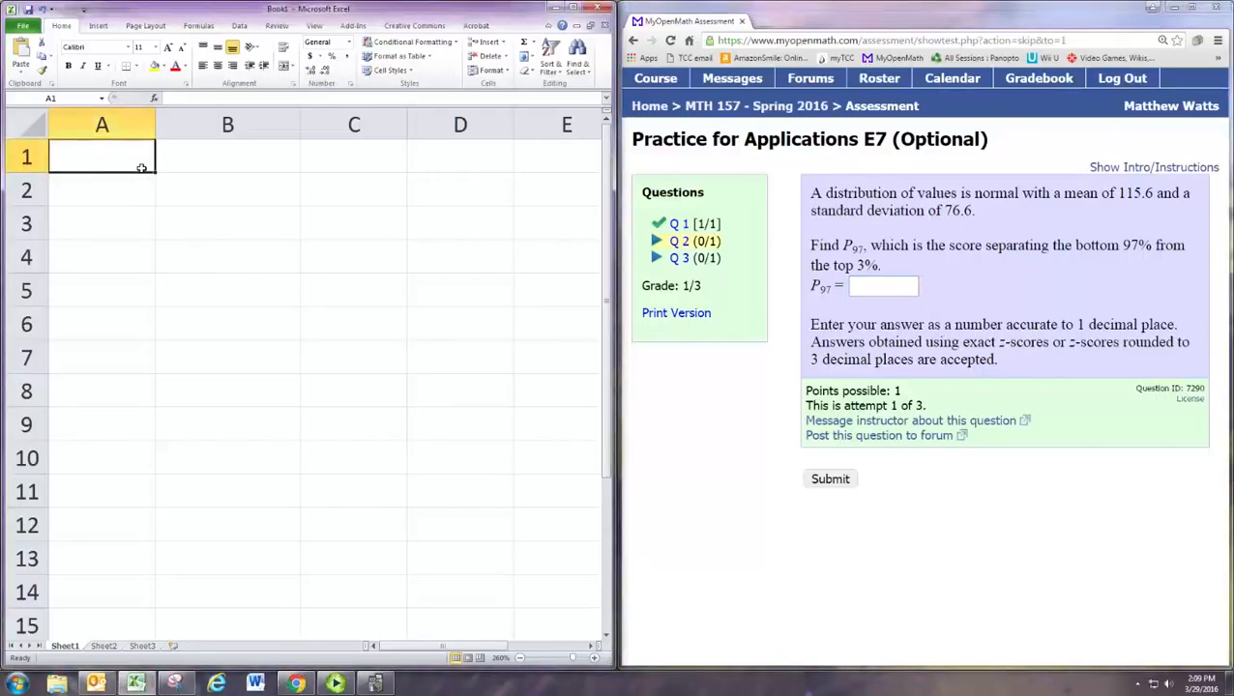
pyautogui.write('=')
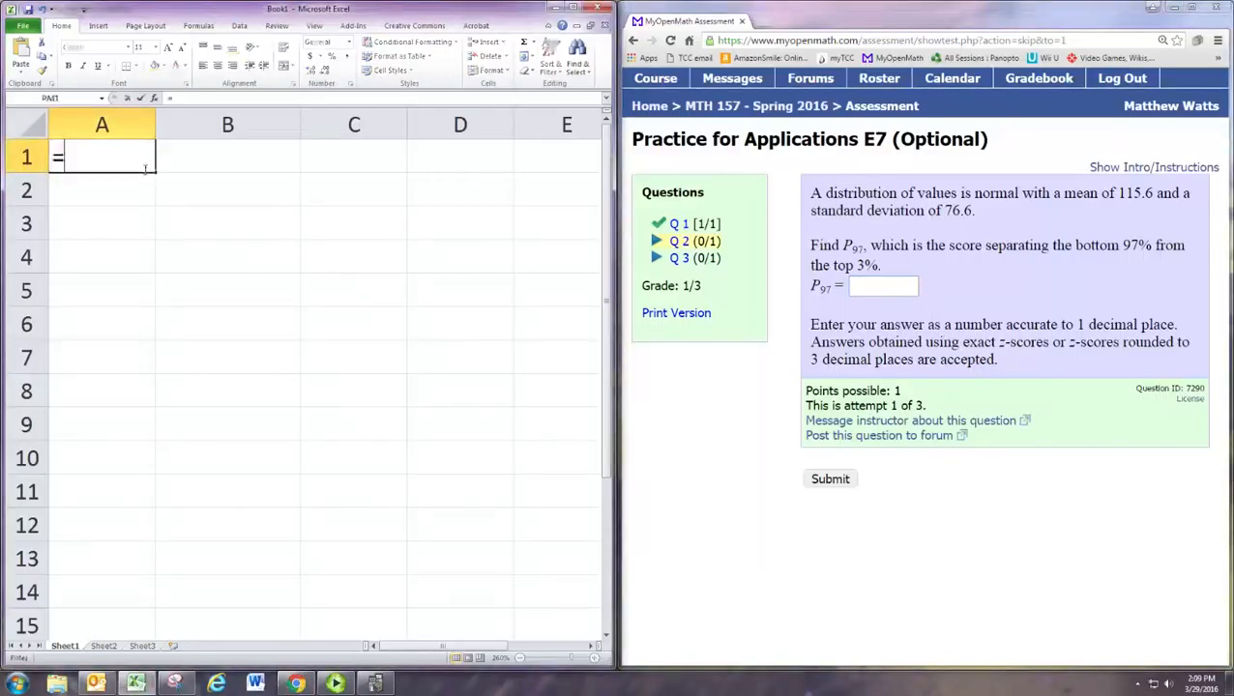
pyautogui.write('NORMINV(')
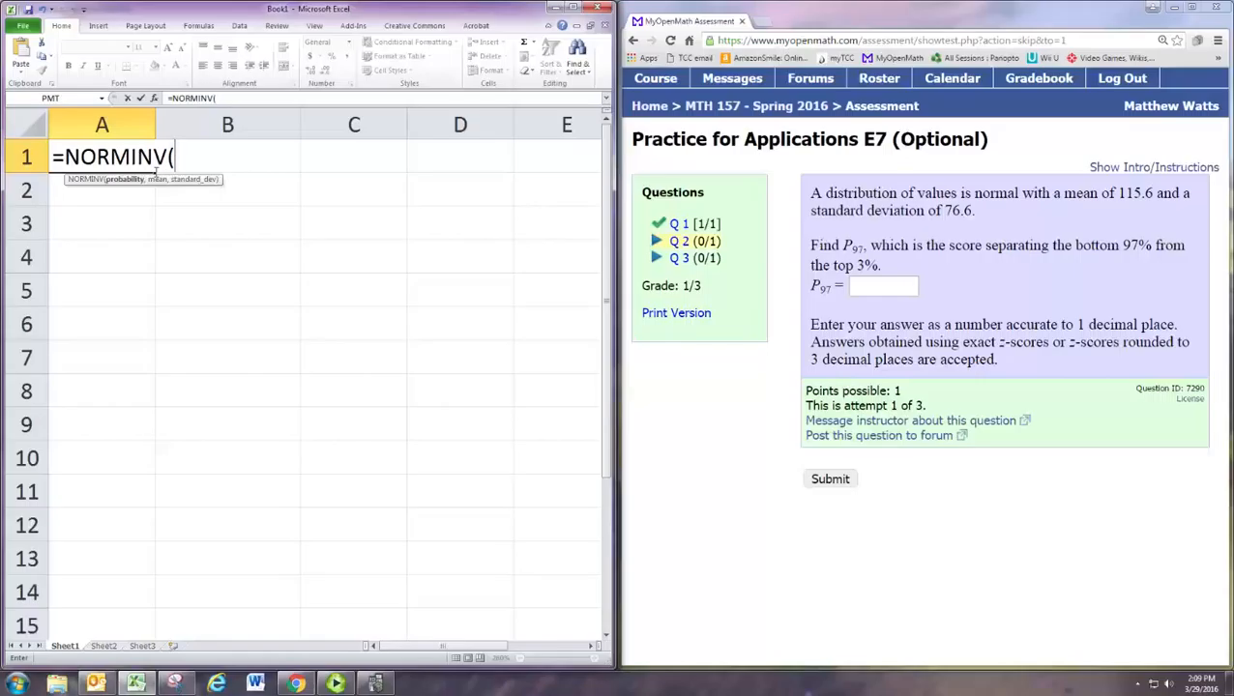
pyautogui.write('0.97')
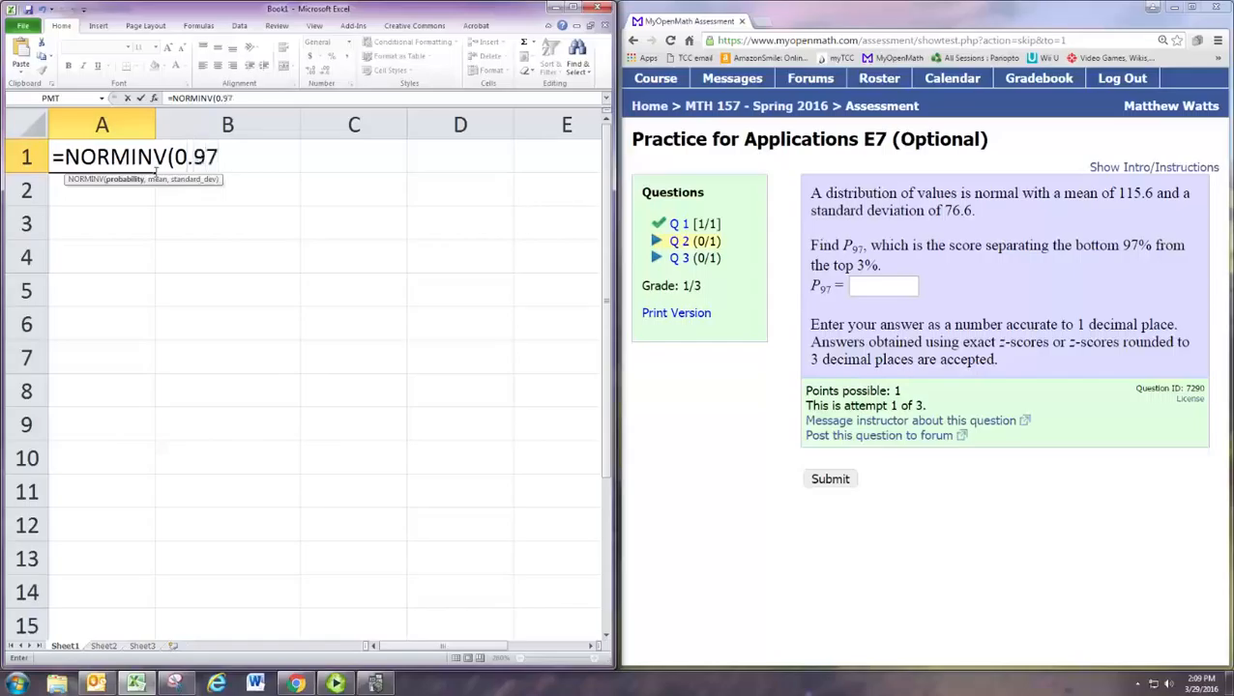
pyautogui.write(',1')
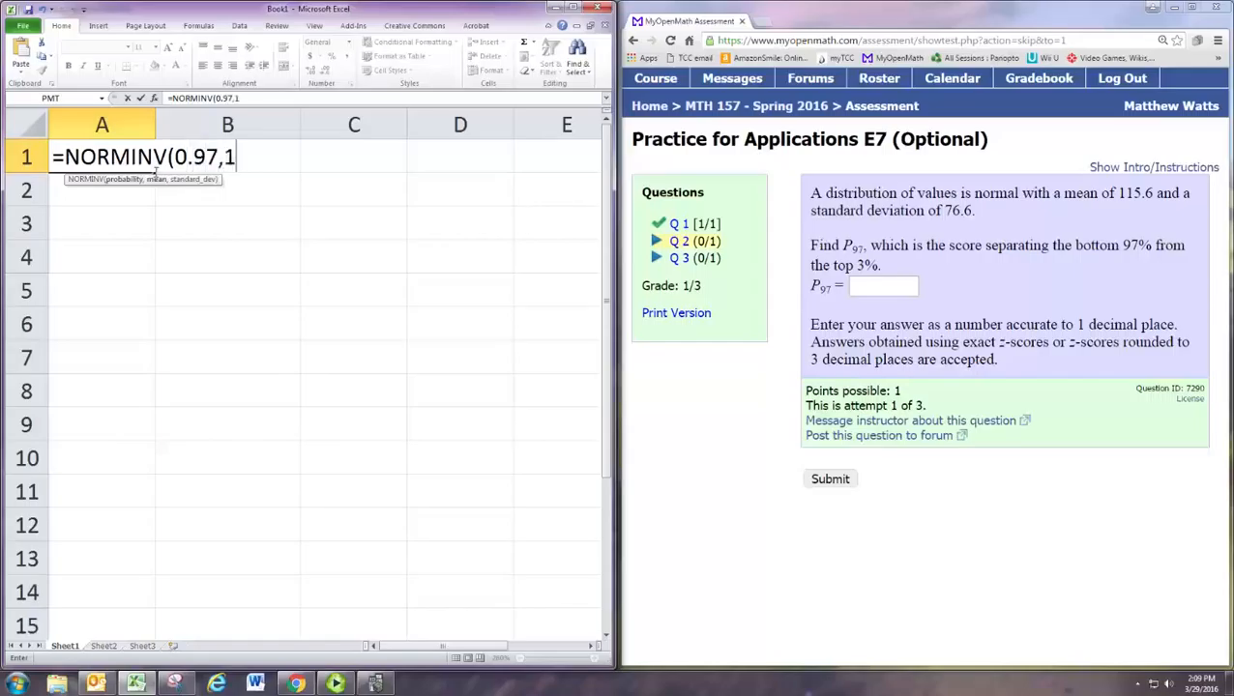
pyautogui.write('15.')
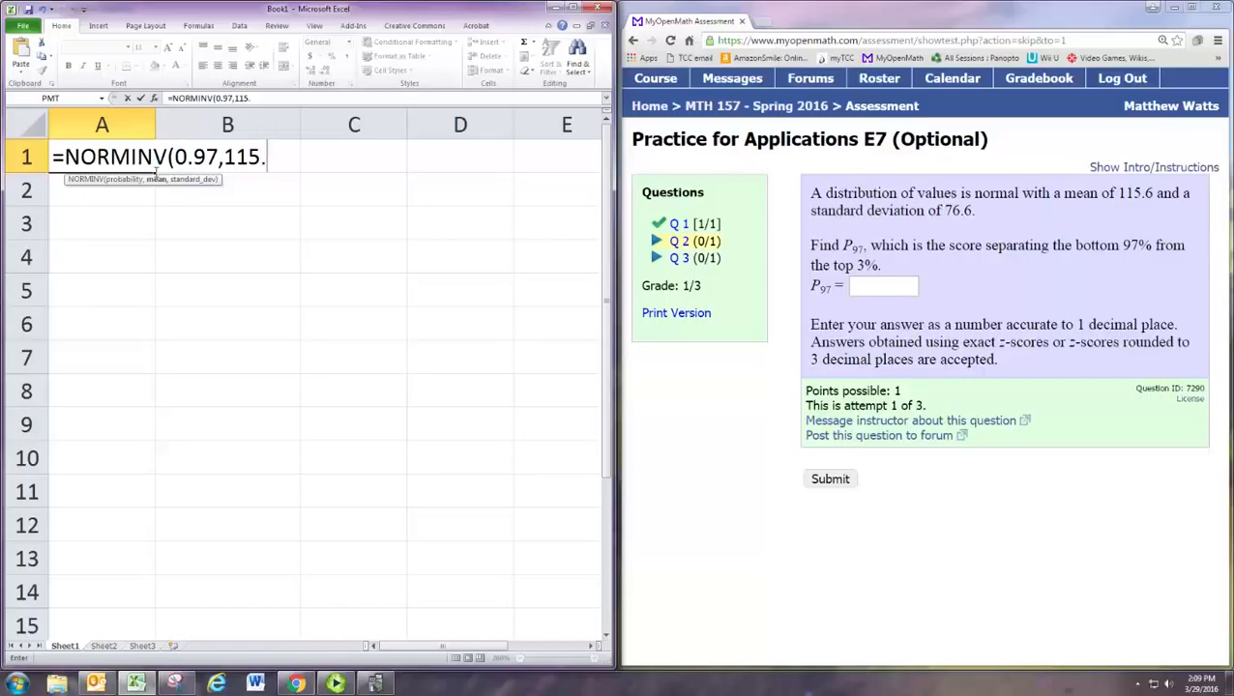
pyautogui.write('6,')
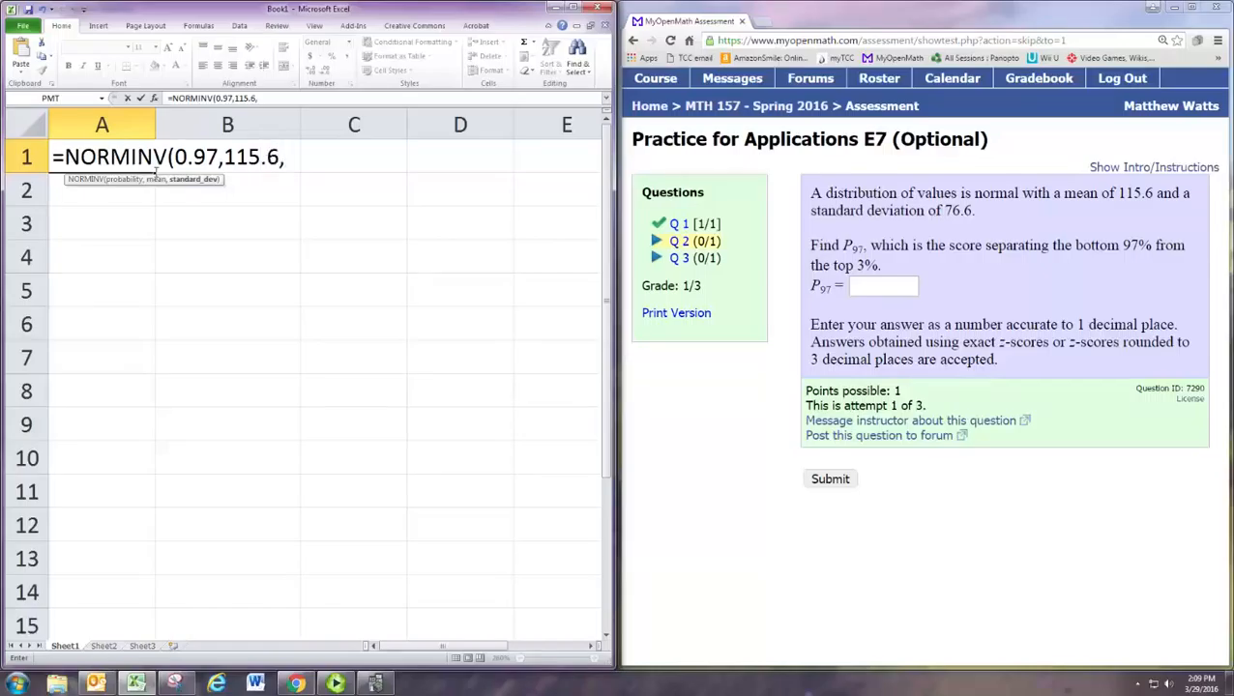
pyautogui.write('76.')
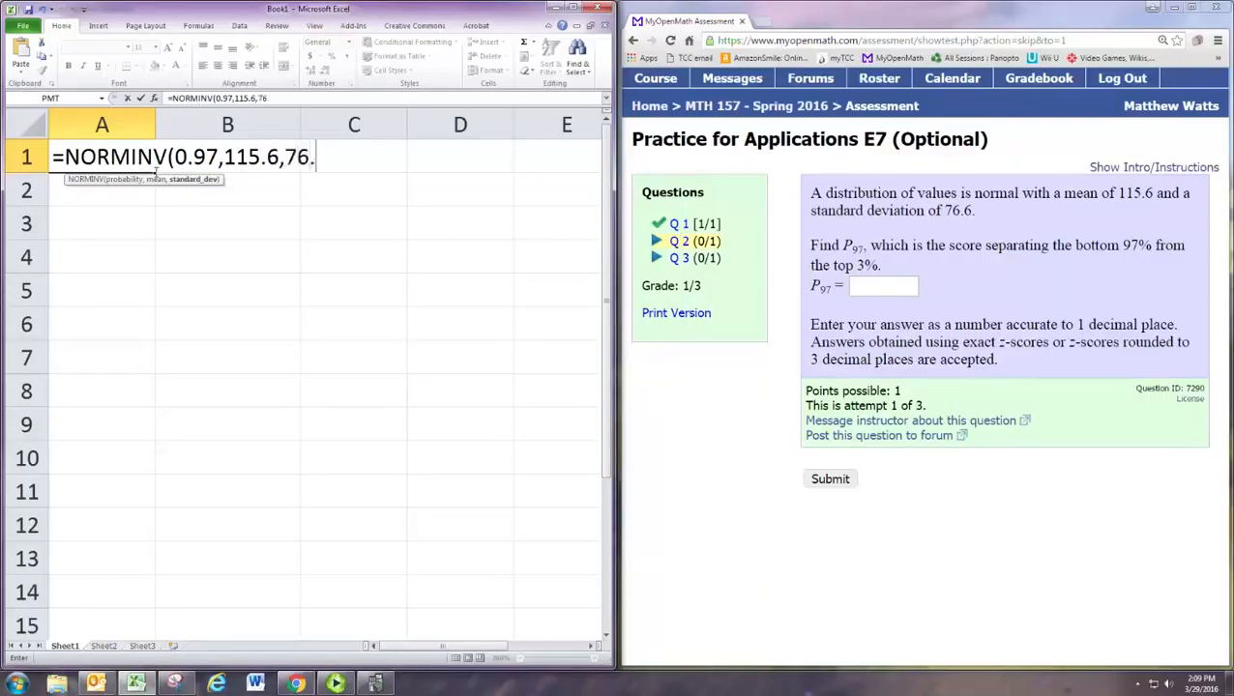
pyautogui.write('6)')
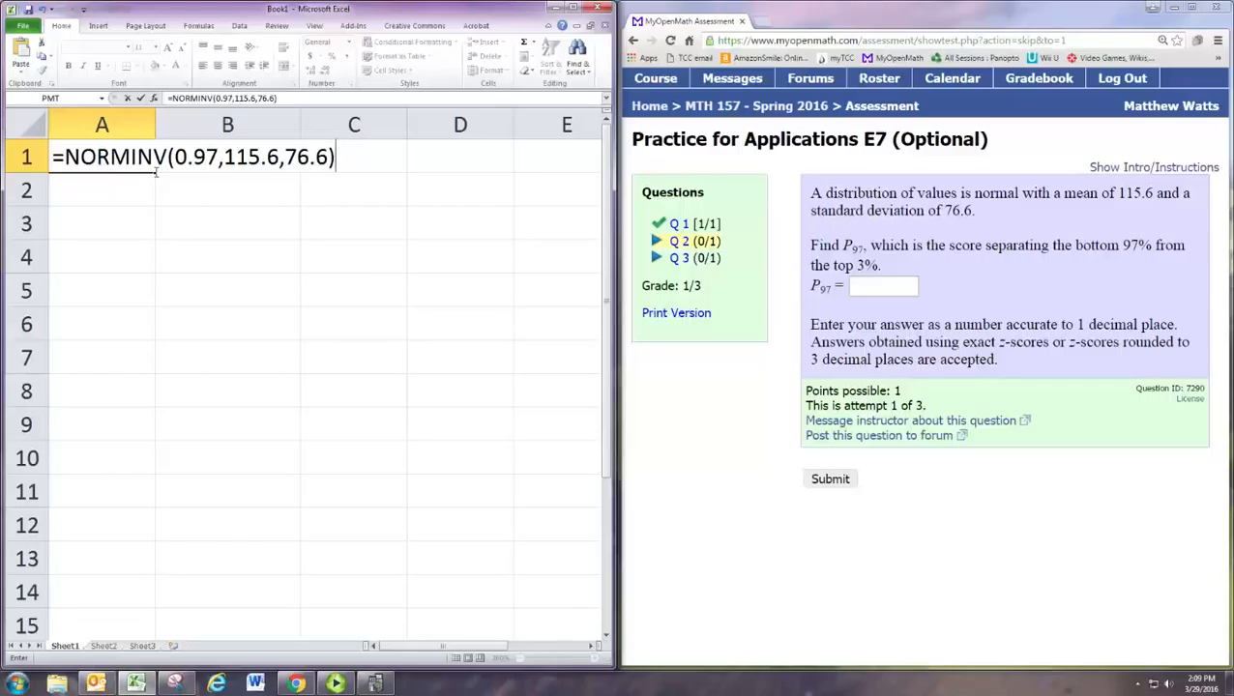
pyautogui.press('enter')
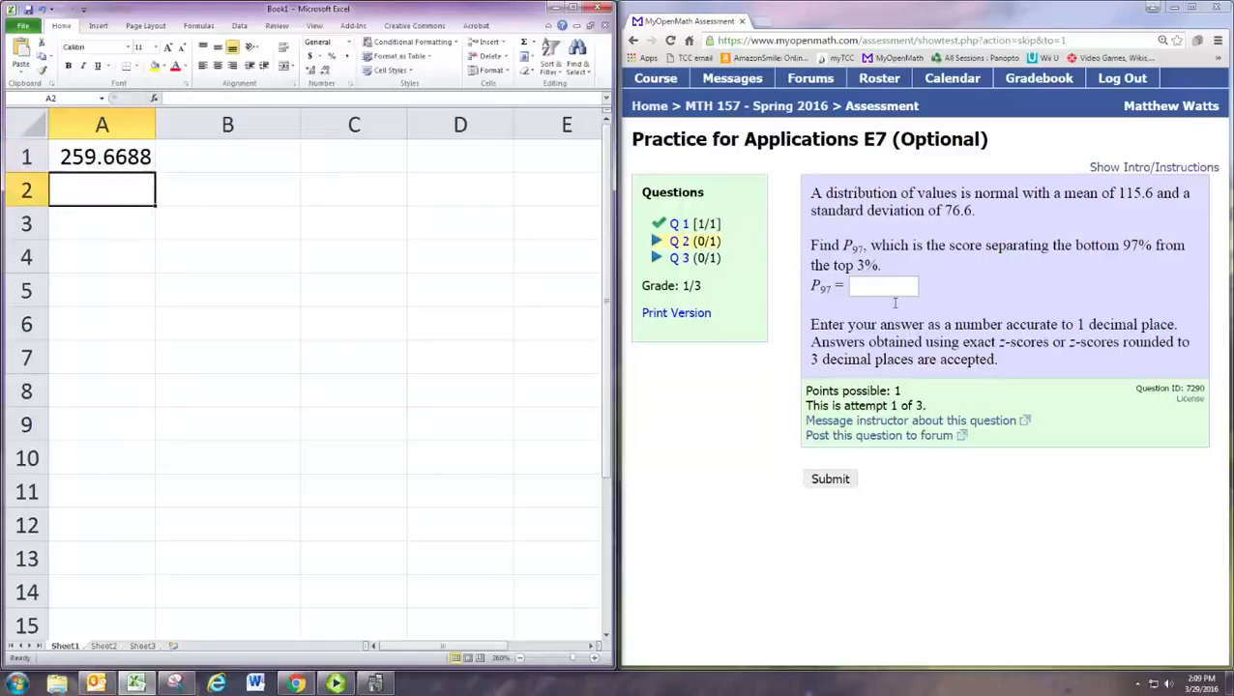
# Step: Fill the P97 answer box with the rounded value 259.7
pyautogui.click(882, 286)
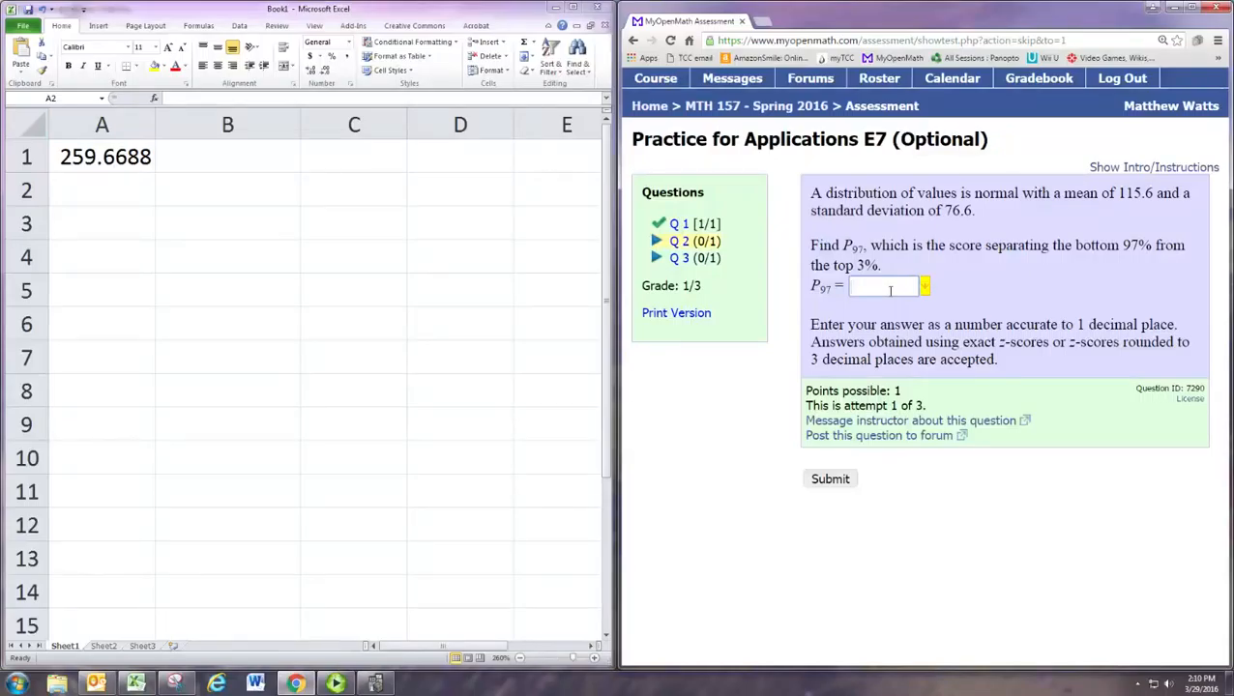
pyautogui.write('2')
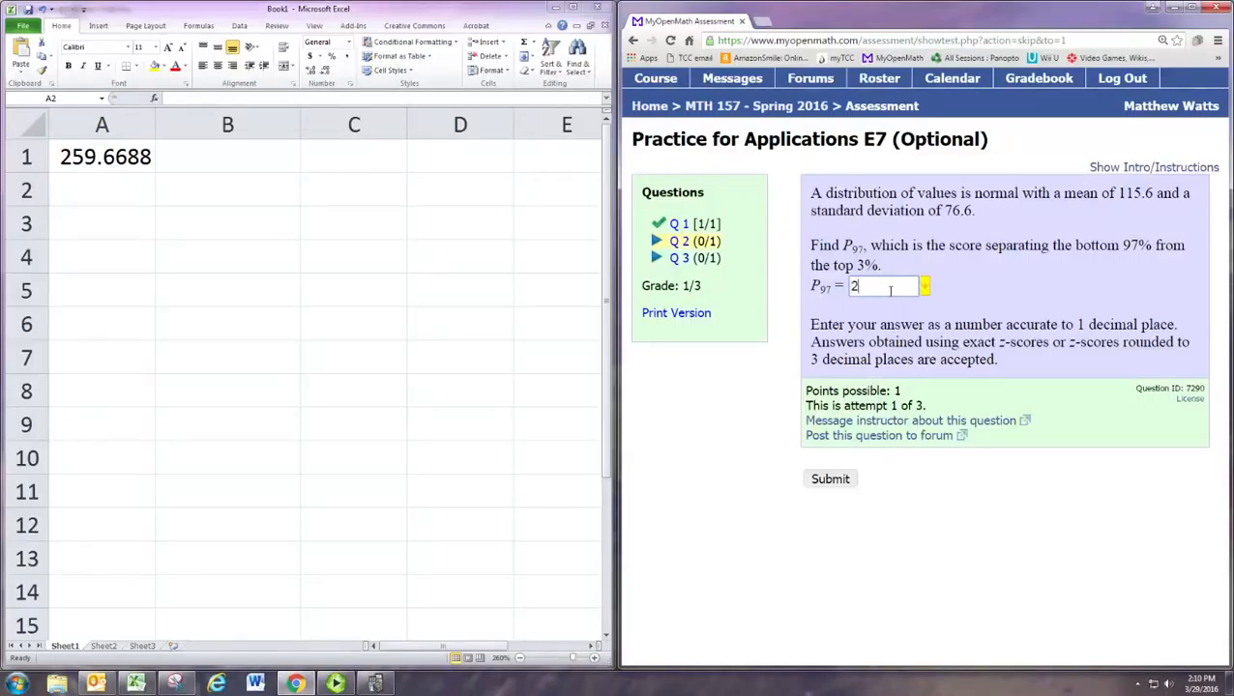
pyautogui.write('59')
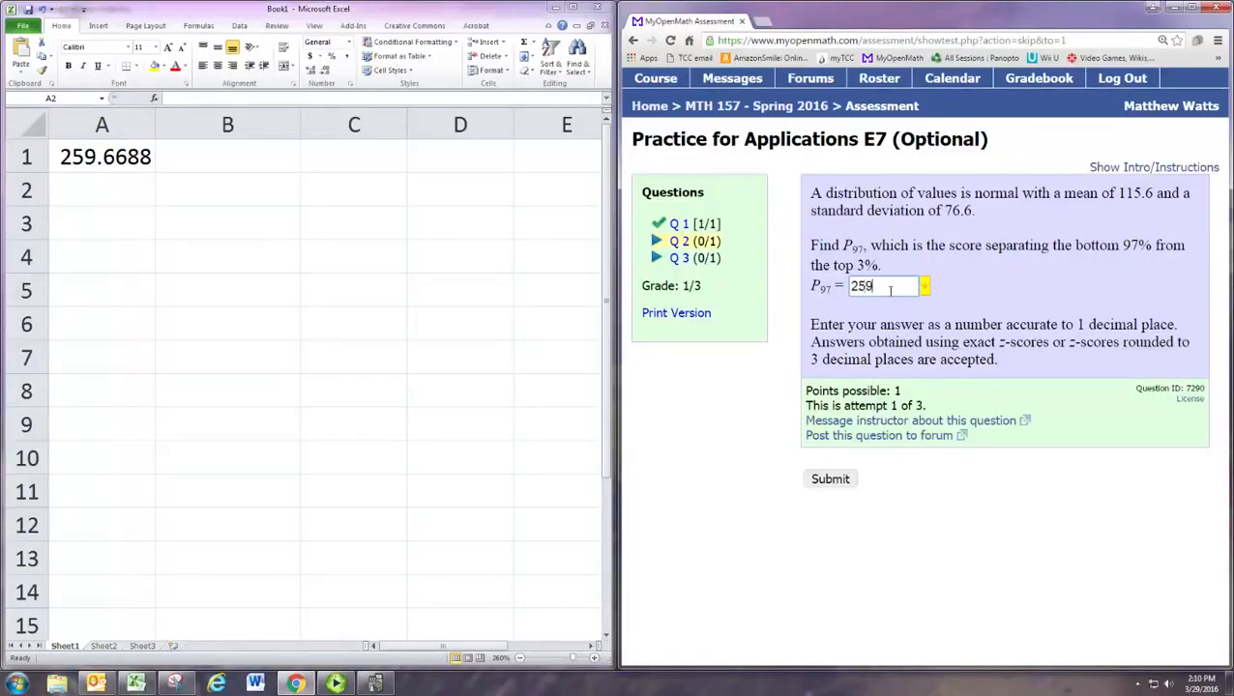
pyautogui.write('.7')
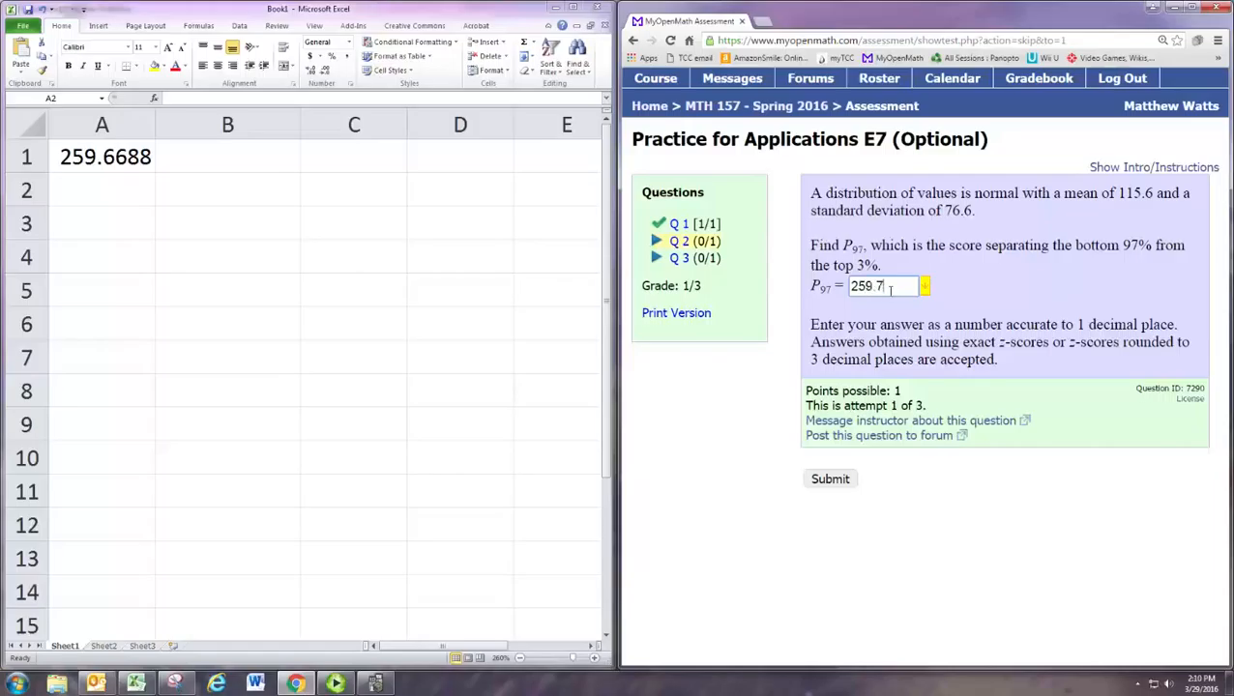